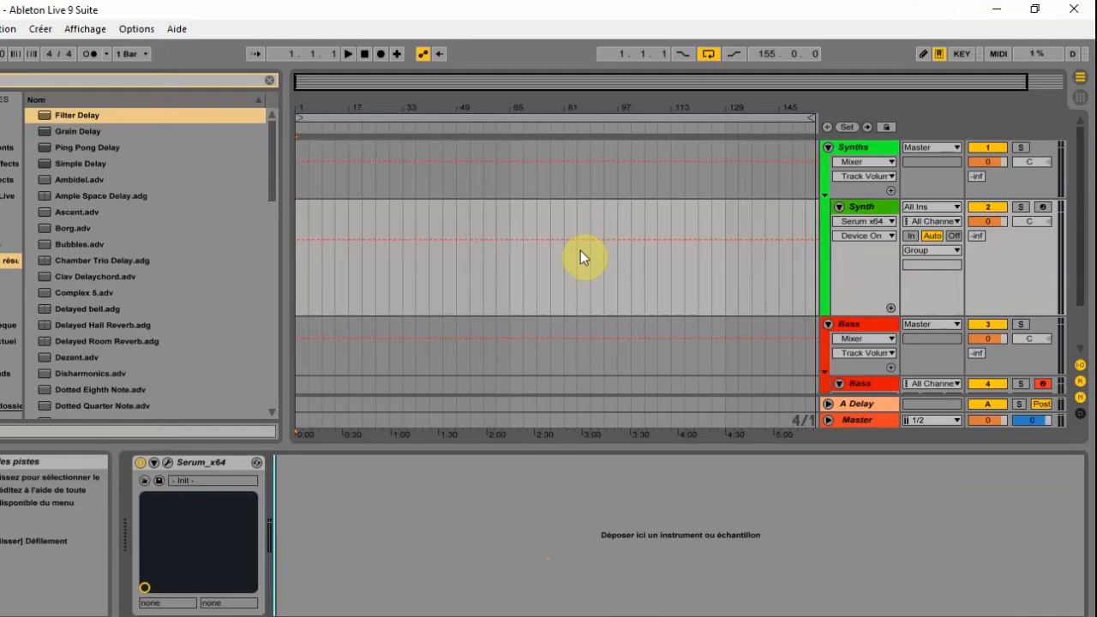
pyautogui.moveTo(1020, 250)
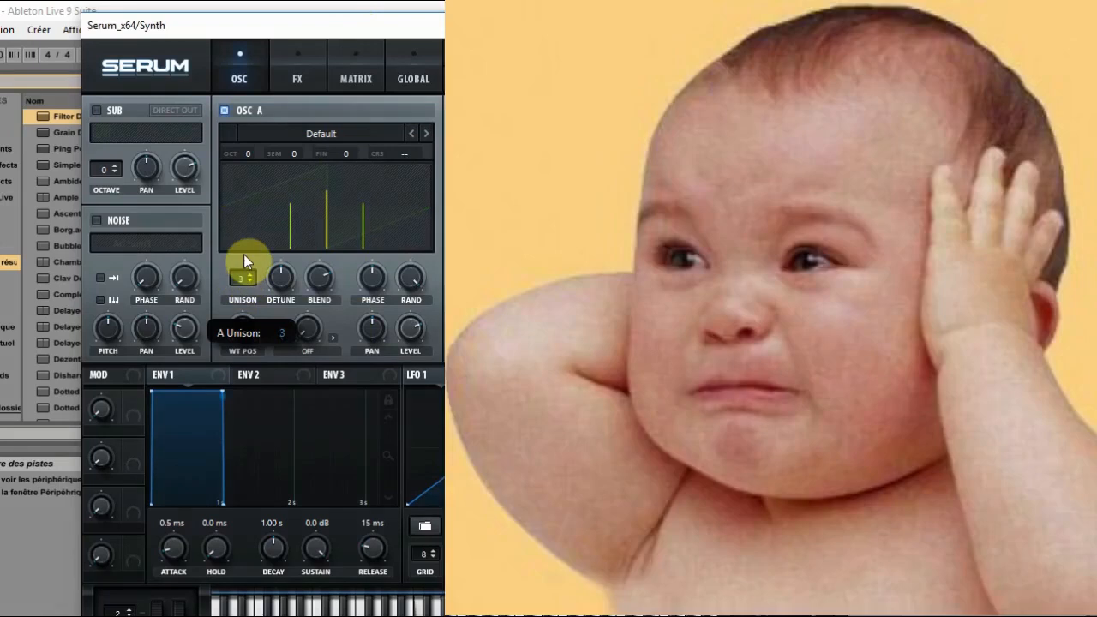
# - Drag oscillator A's saw unison up to 16 voices
pyautogui.moveTo(242, 277); pyautogui.dragTo(248, 227)
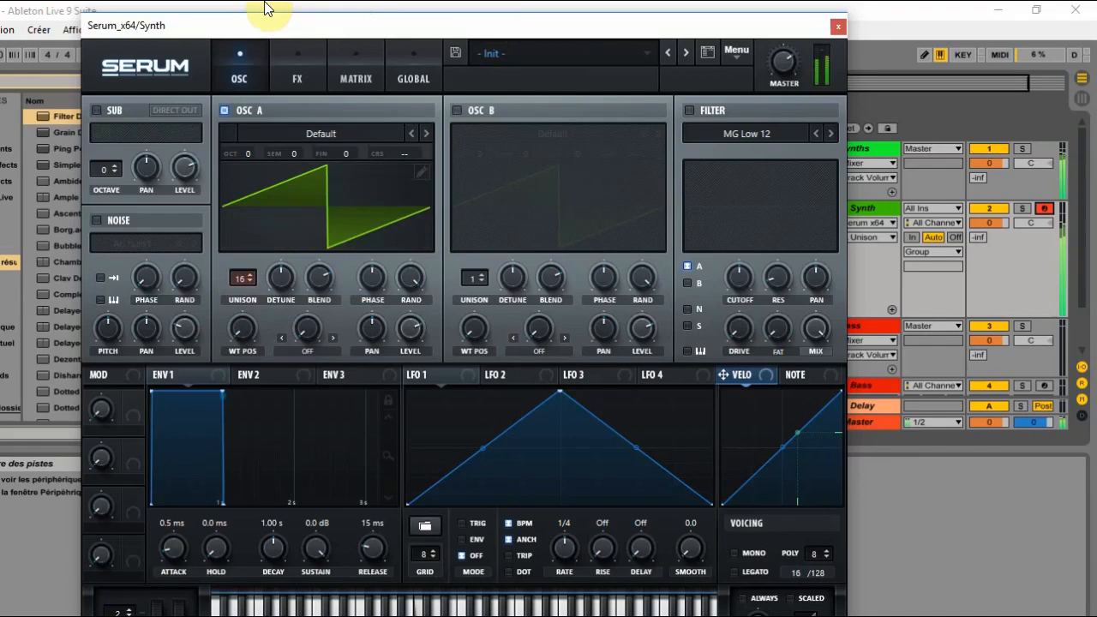
pyautogui.moveTo(280, 278)
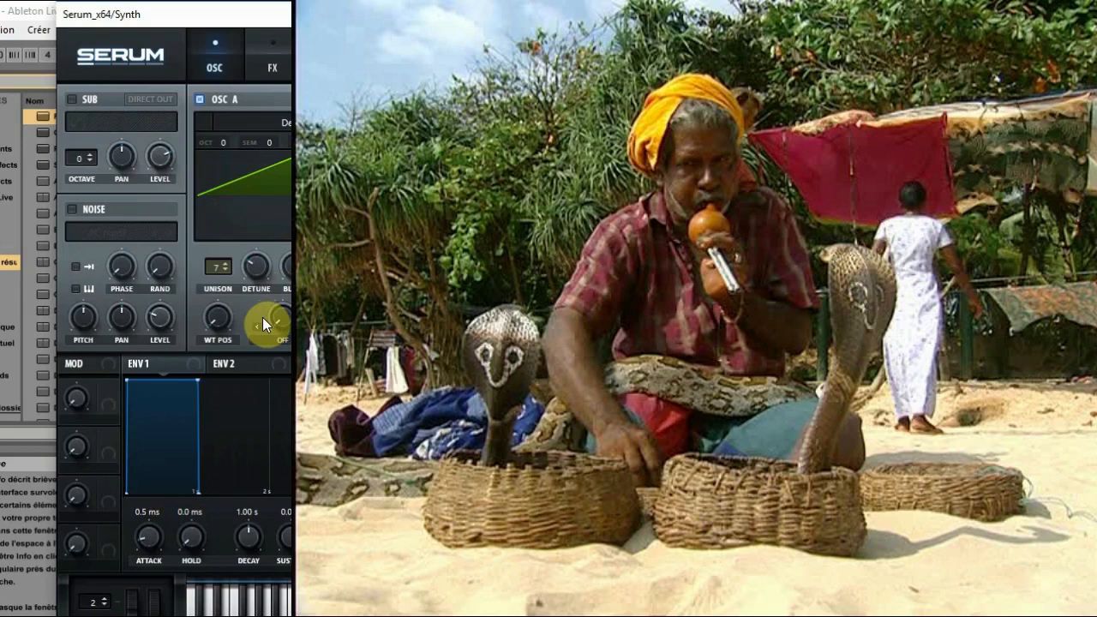
pyautogui.moveTo(262, 326)
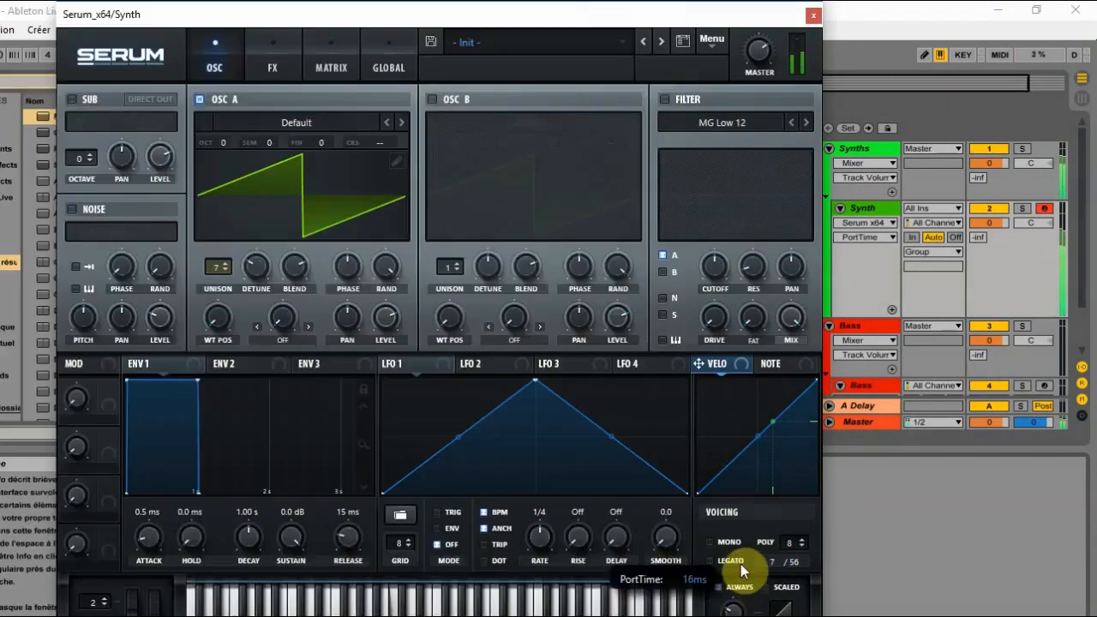
pyautogui.moveTo(742, 570)
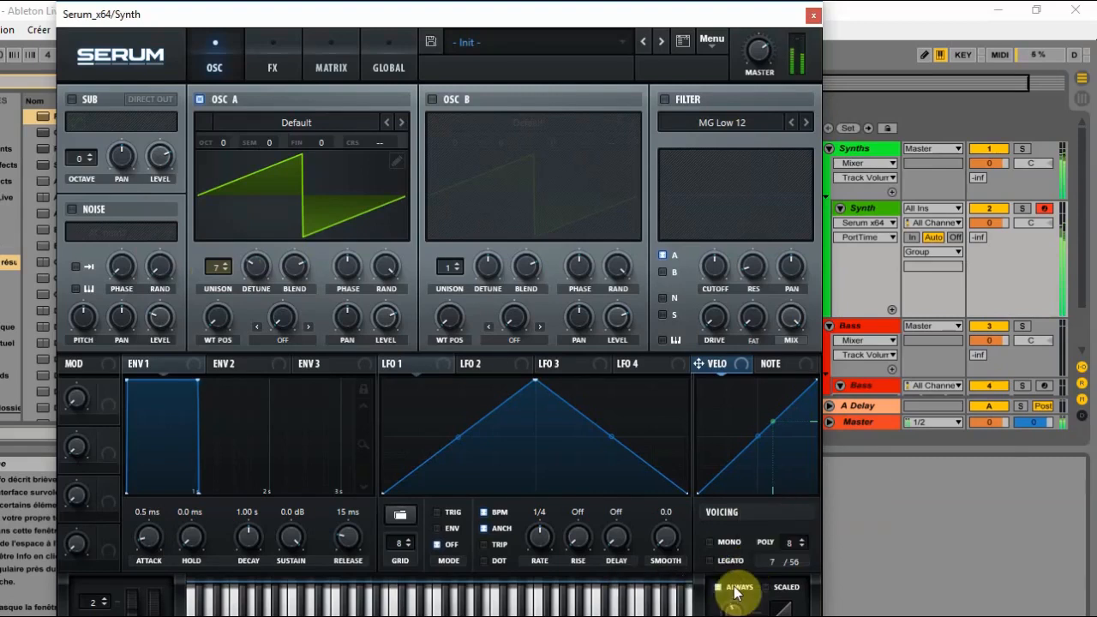
pyautogui.moveTo(739, 587)
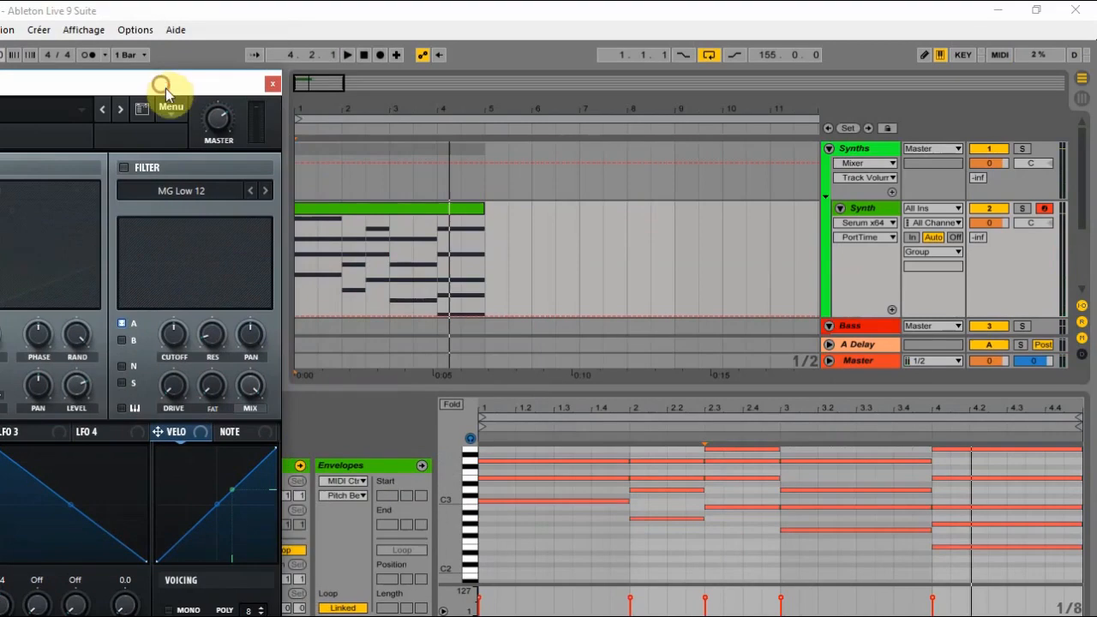
pyautogui.moveTo(309, 278)
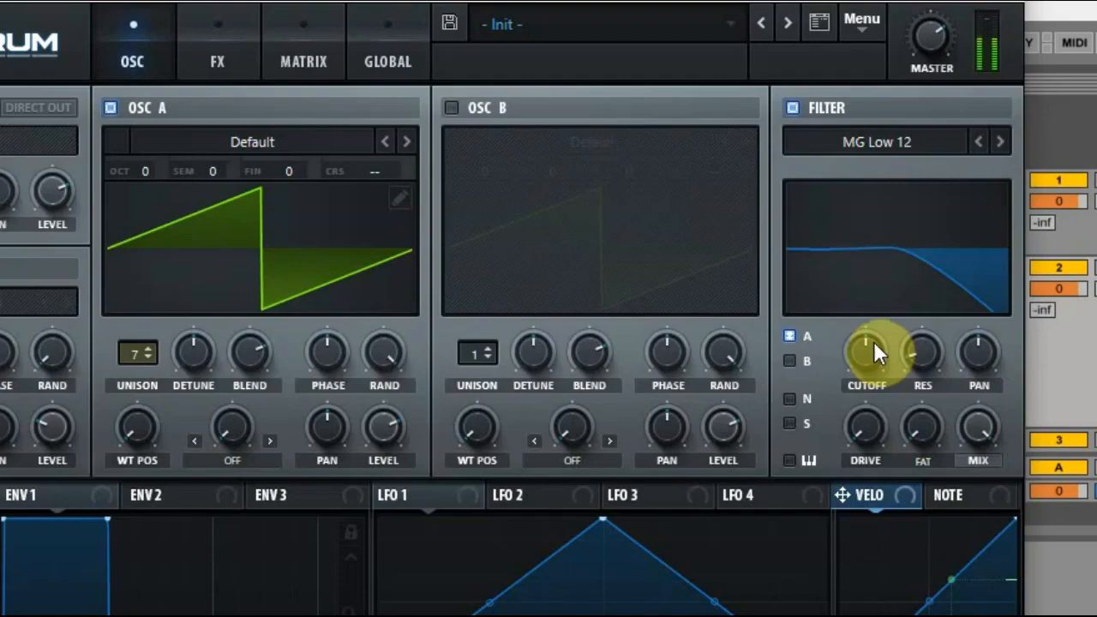
# - Lower the filter cutoff for oscillator A to about 911 Hz
pyautogui.moveTo(866, 352); pyautogui.dragTo(875, 295)
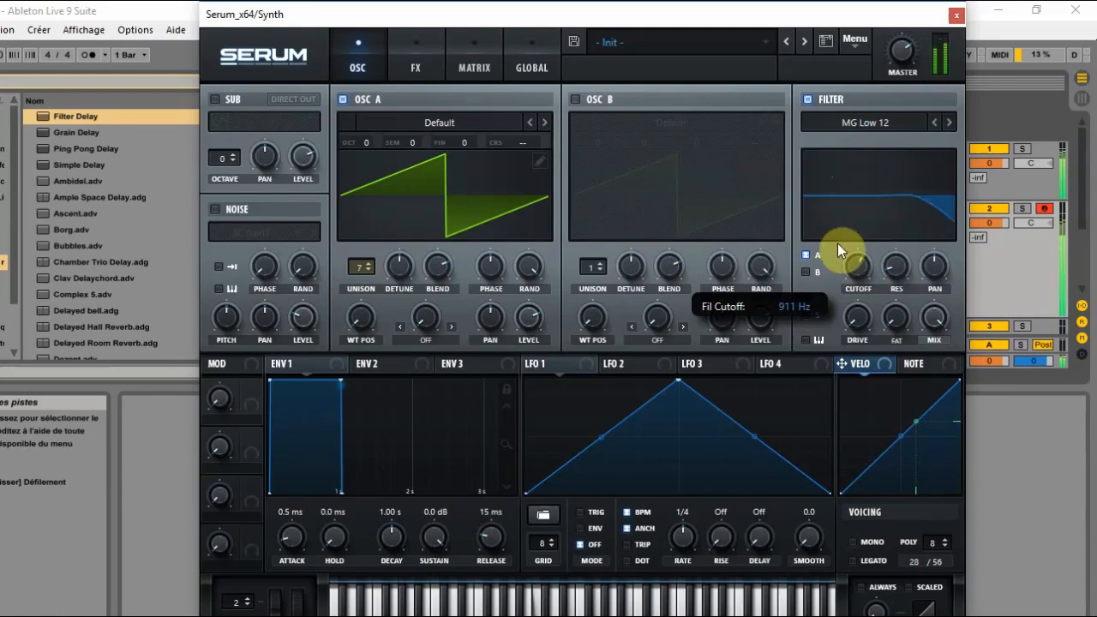
pyautogui.moveTo(840, 253); pyautogui.dragTo(844, 190)
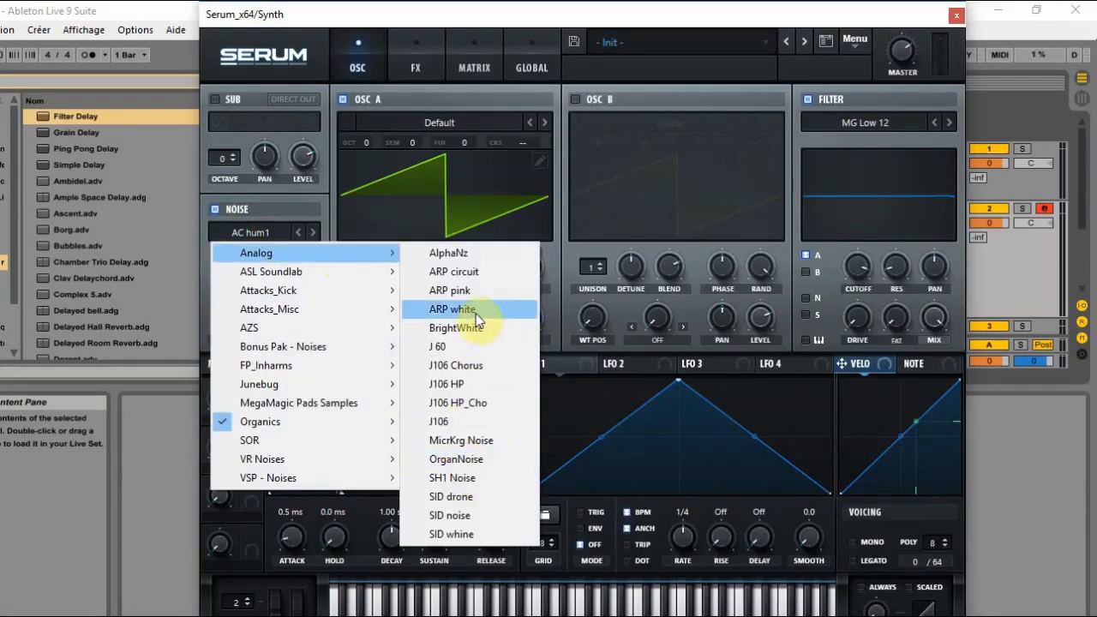
# - Load the Analog ARP pink sample into the noise oscillator, routed into the filter
pyautogui.click(450, 289)
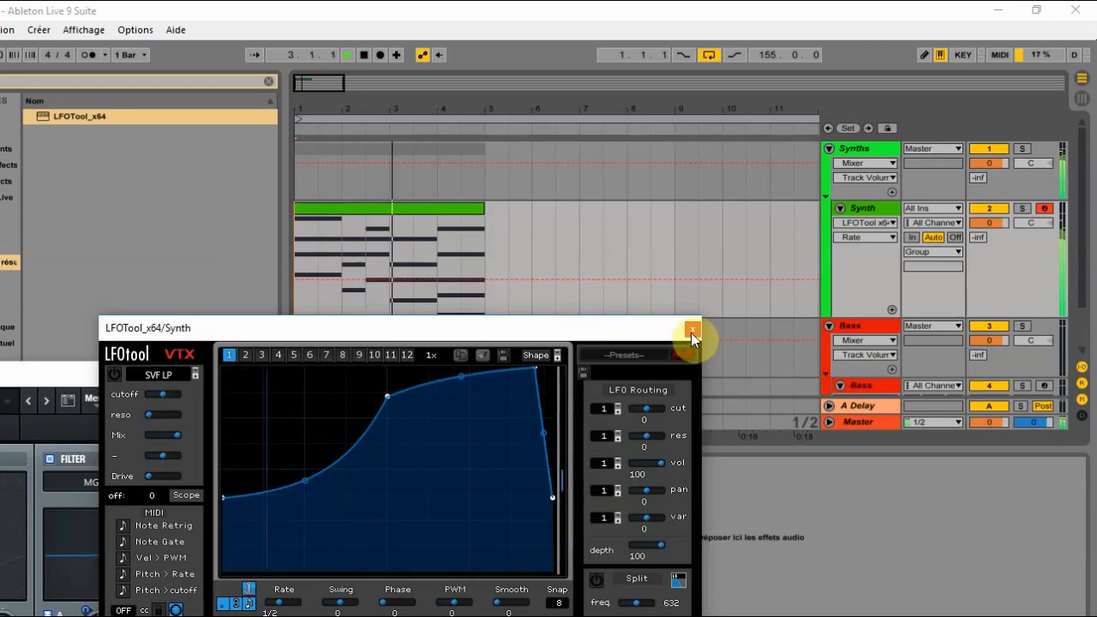
# - Close the LFOTool window once the volume curve is drawn
pyautogui.click(692, 332)
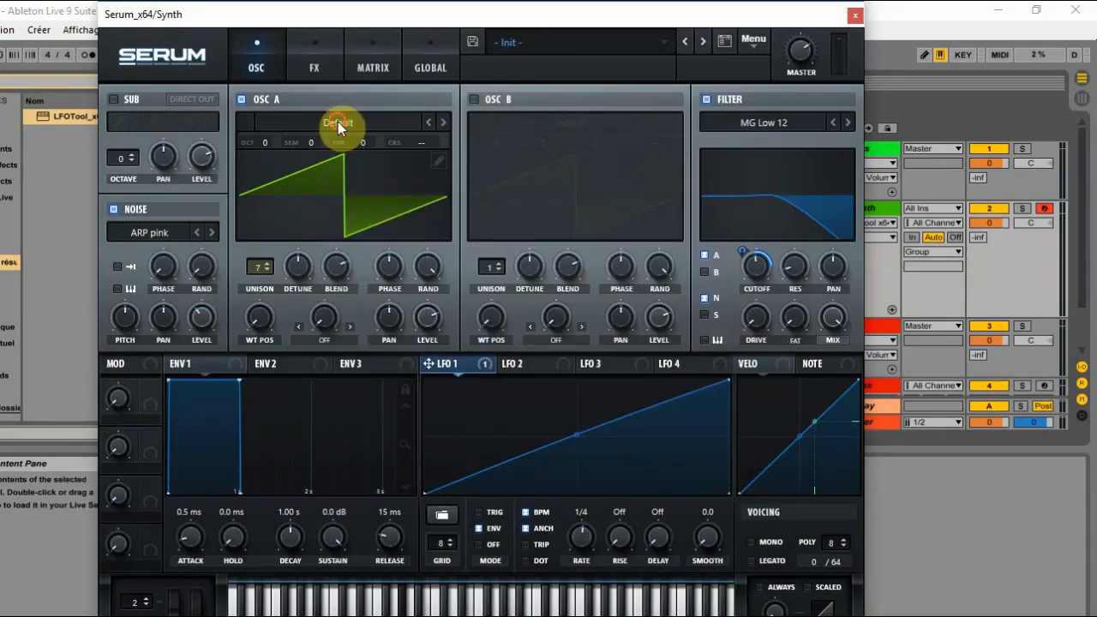
# - Load the Analog > Basic Shapes wavetable into oscillator A
pyautogui.click(341, 122)
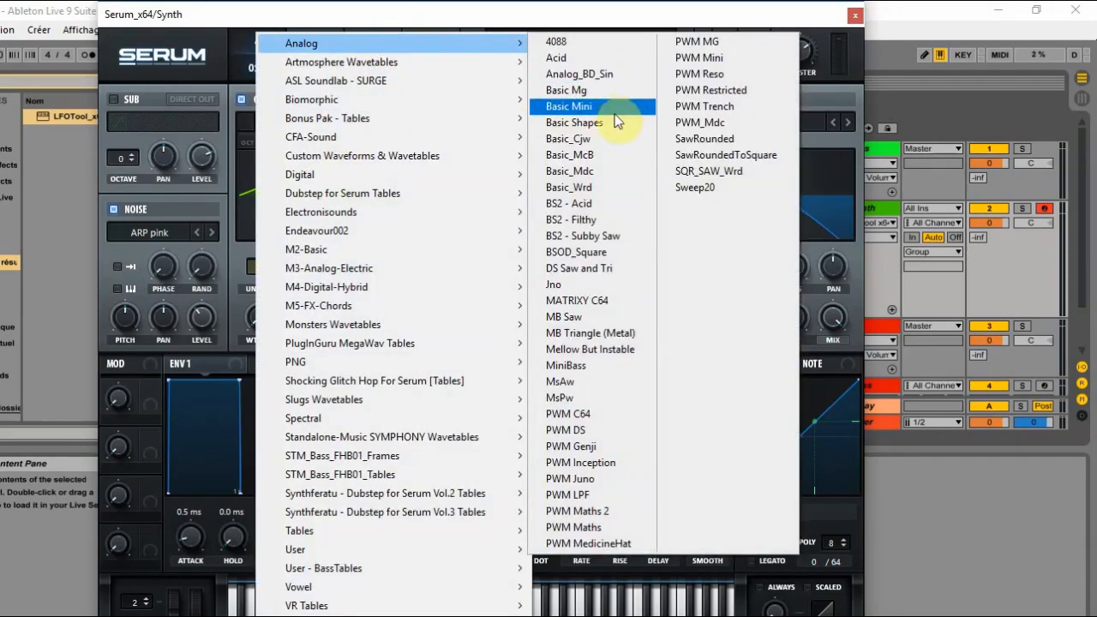
pyautogui.click(575, 123)
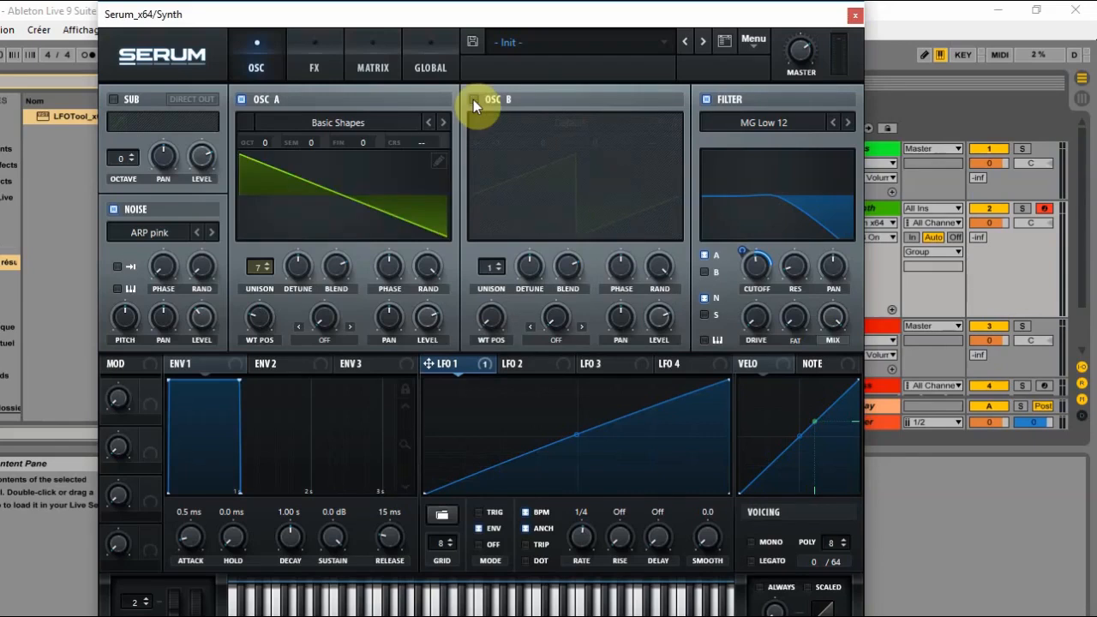
# - Enable oscillator B at +1 octave with 7 unison voices, cutoff at 22090 Hz
pyautogui.click(482, 98)
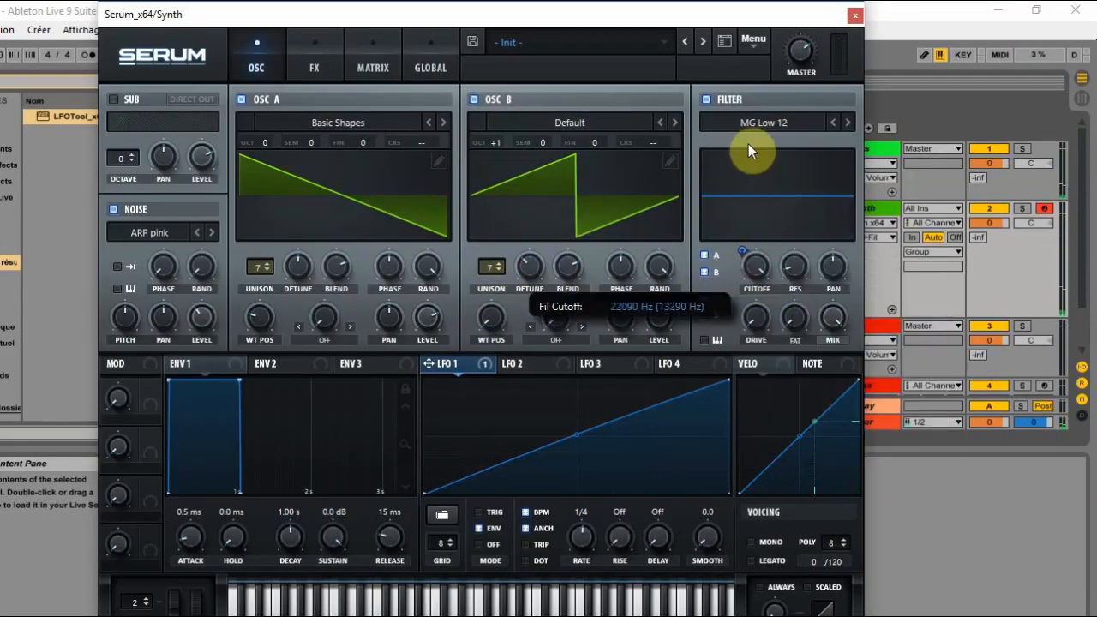
pyautogui.click(314, 55)
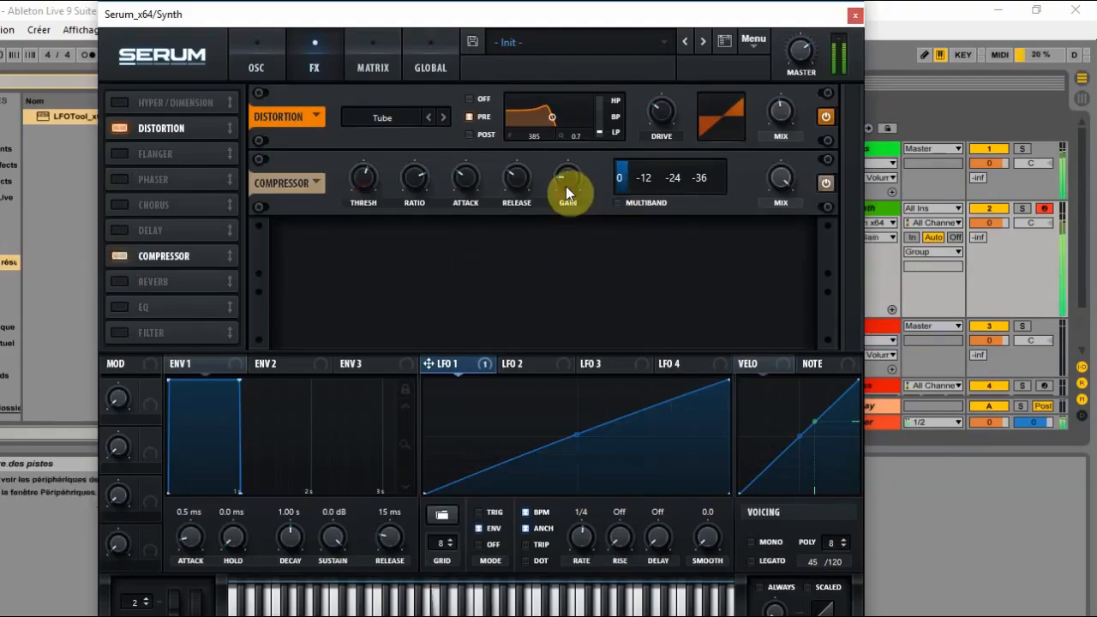
# - Add Tube distortion and a compressor, then play the arrangement with the Drums track
pyautogui.click(854, 14)
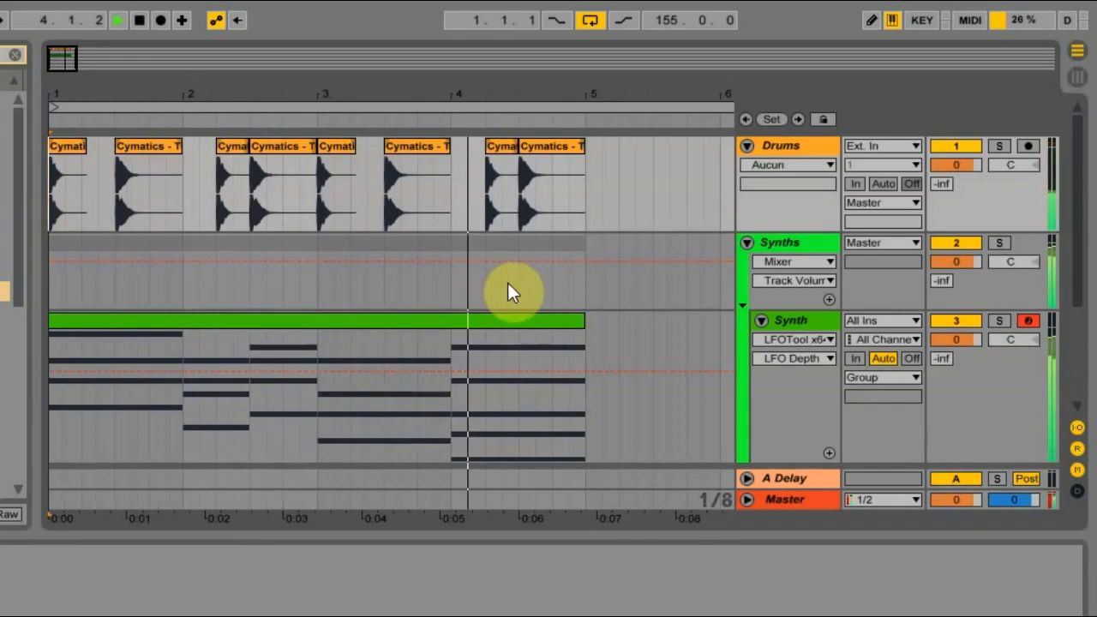
pyautogui.click(117, 20)
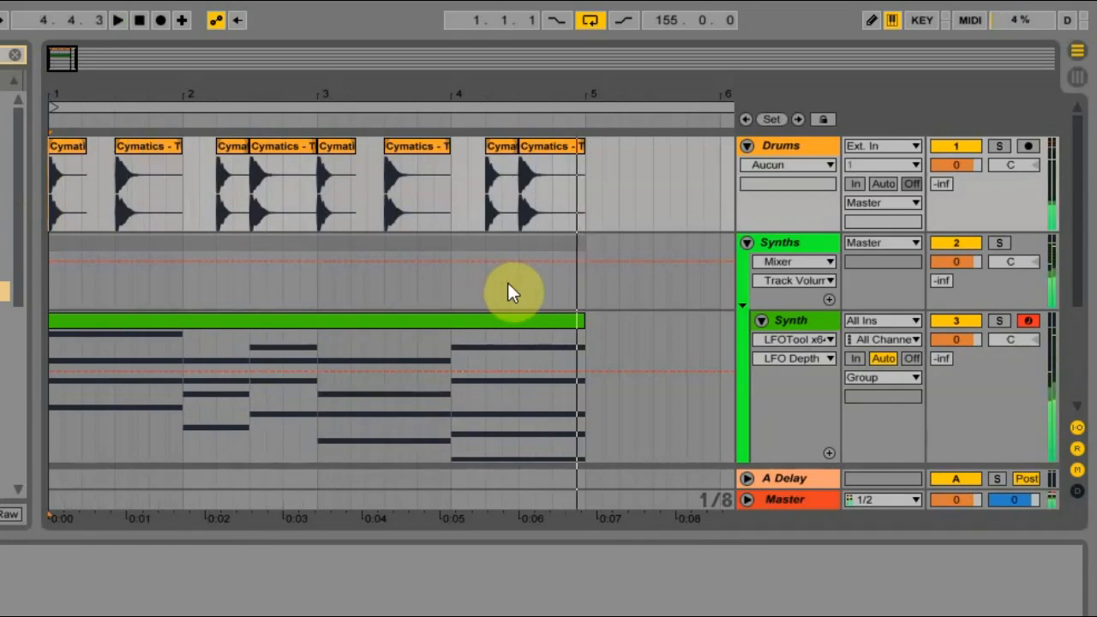